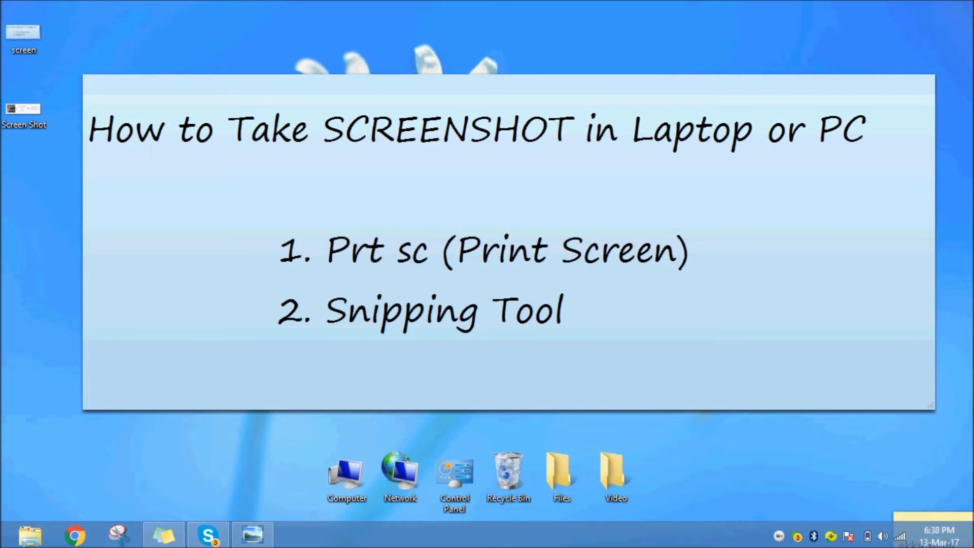
Launch Snipping Tool beside the 'How to Take SCREENSHOT' sticky note
{"action": "left_click", "coordinate": [25, 108]}
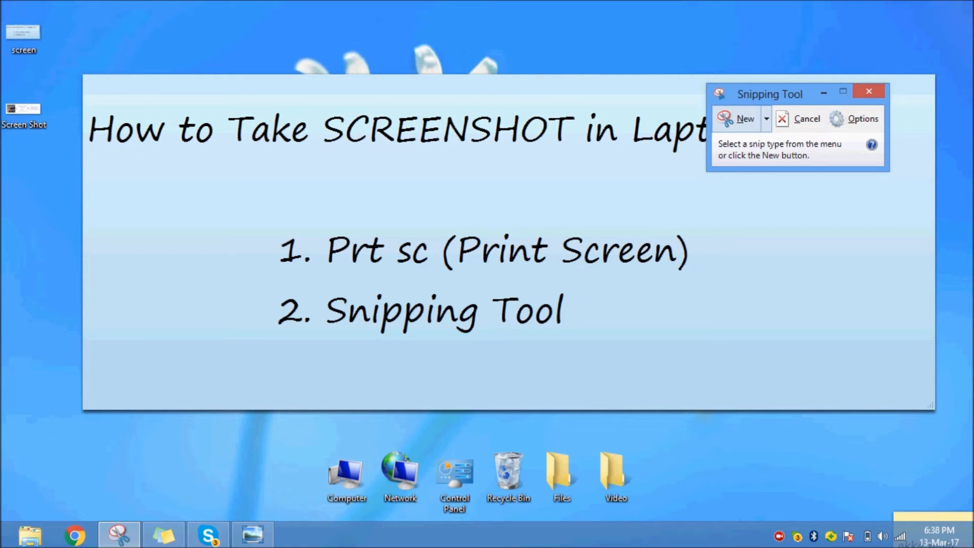
{"action": "mouse_move", "coordinate": [740, 119]}
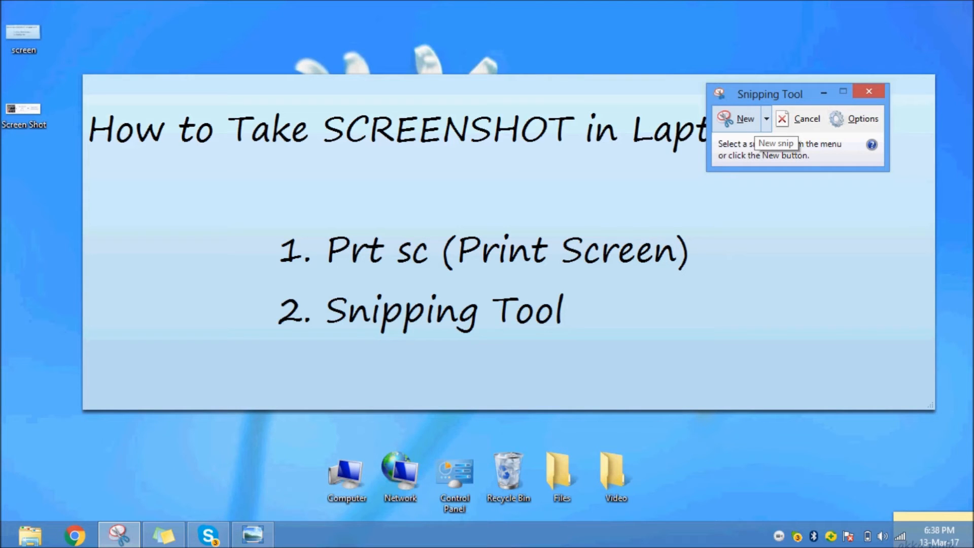
Snip the sticky note and open Save As with JPEG on the Desktop
{"action": "left_click", "coordinate": [744, 119]}
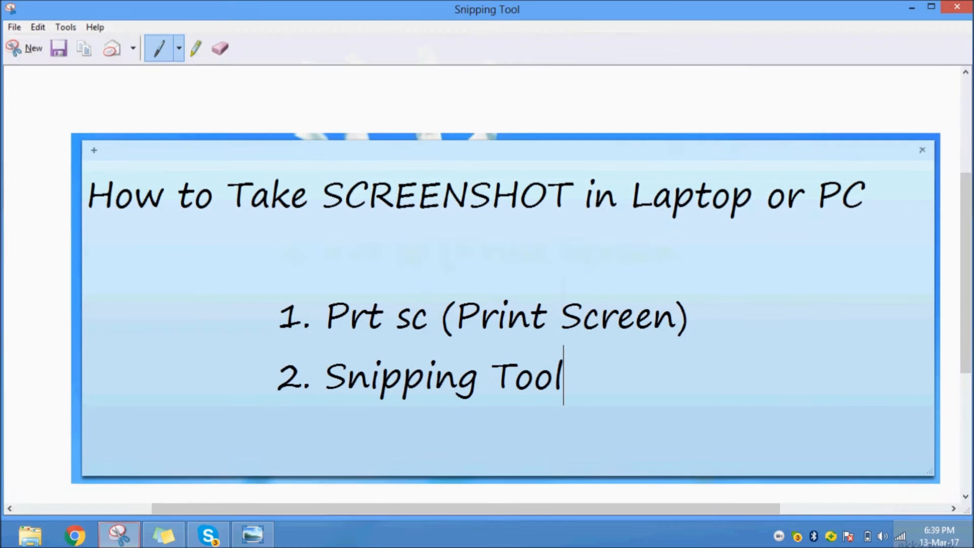
{"action": "left_click", "coordinate": [58, 47]}
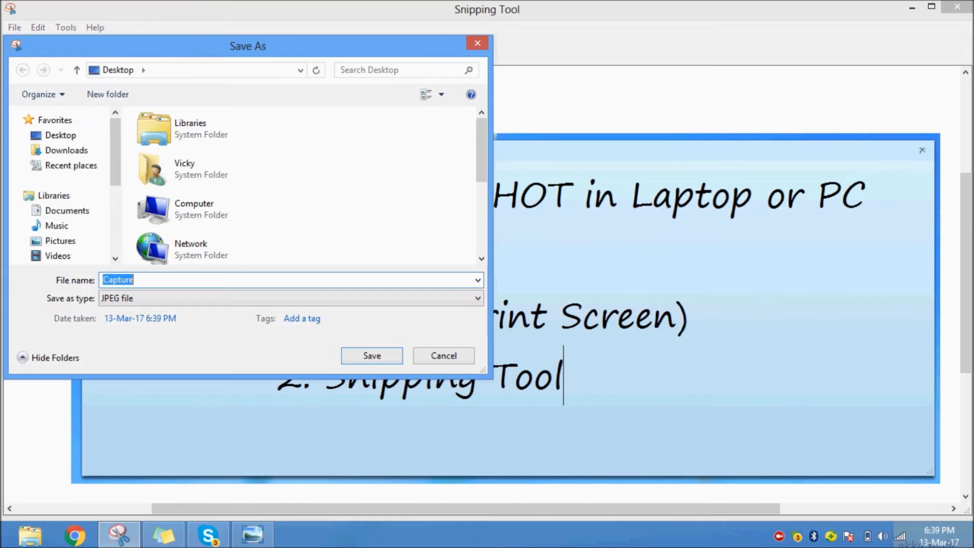